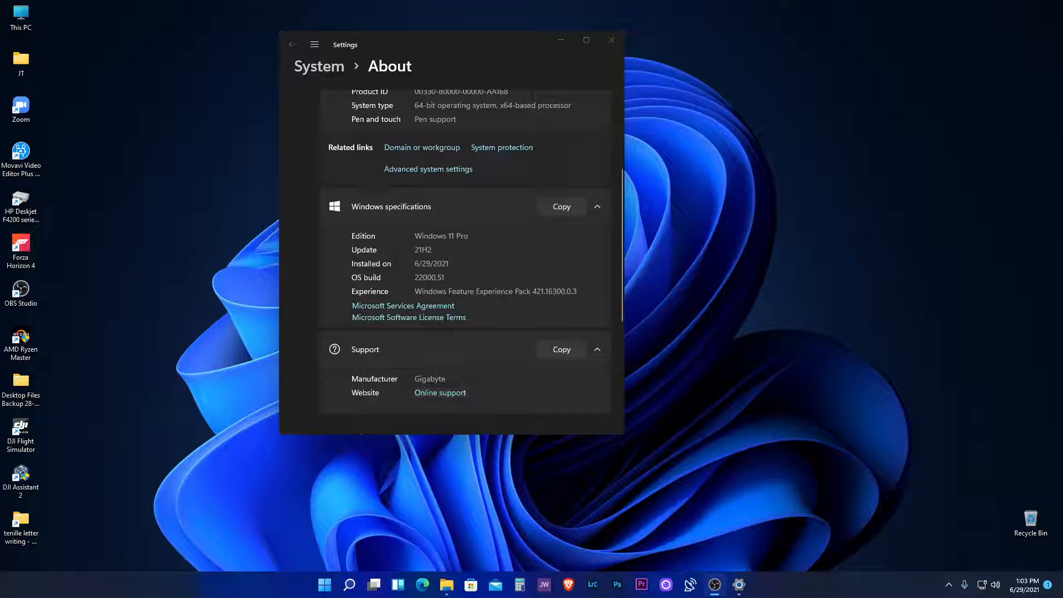
# Highlight the Windows edition, experience line and 6/29/2021 install date, then close Settings.
pyautogui.doubleClick(441, 236)
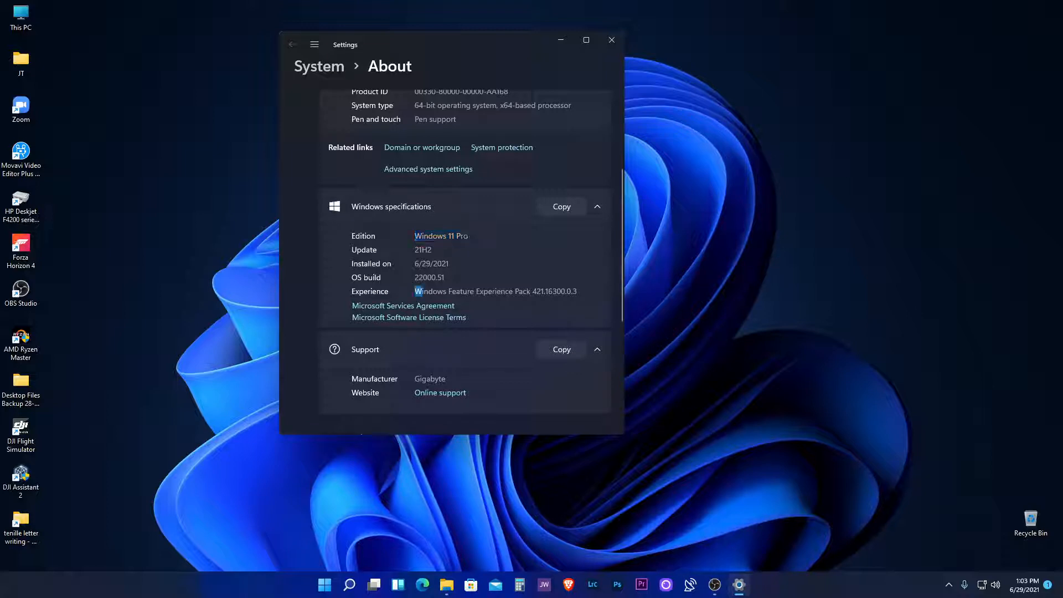
pyautogui.doubleClick(430, 291)
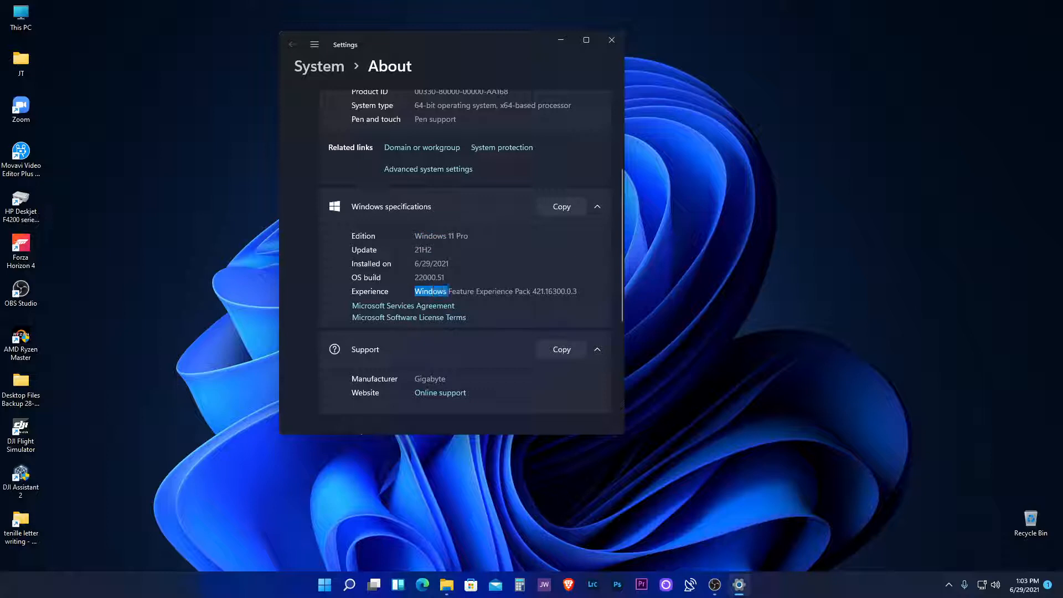
pyautogui.doubleClick(431, 263)
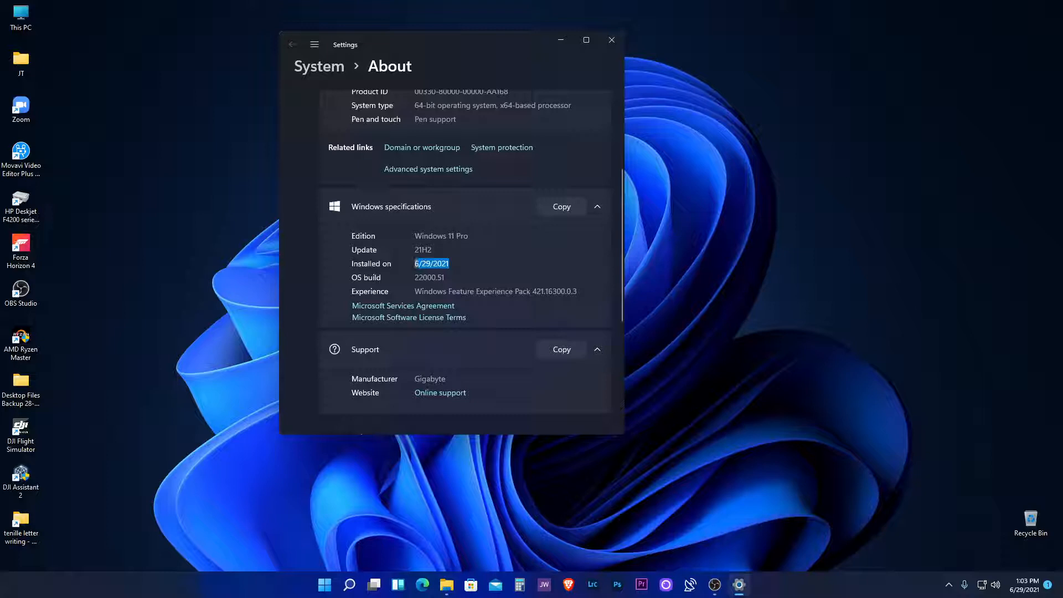
pyautogui.scroll(-3)
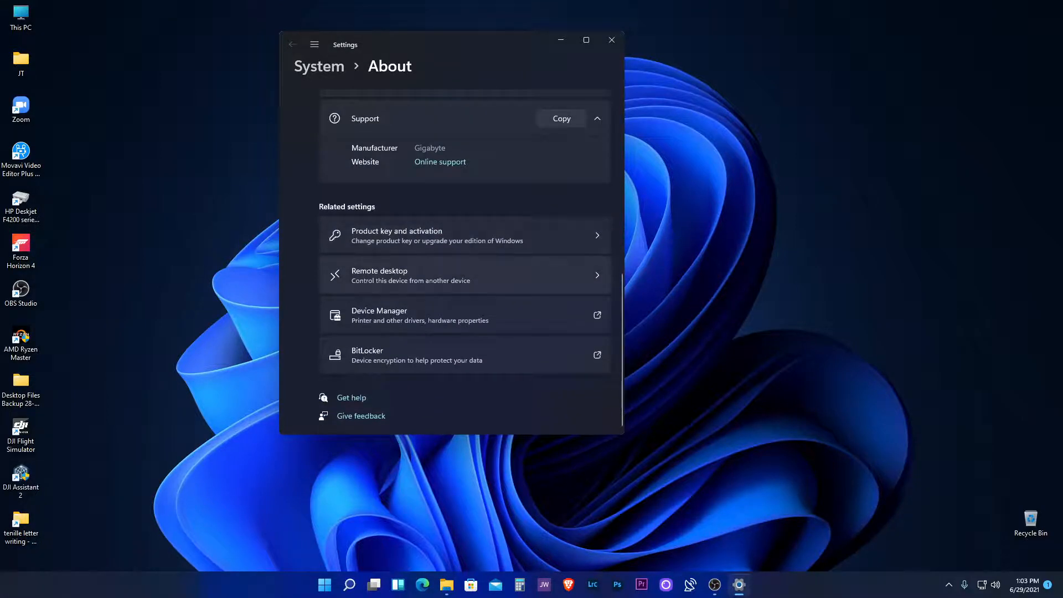
pyautogui.scroll(3)
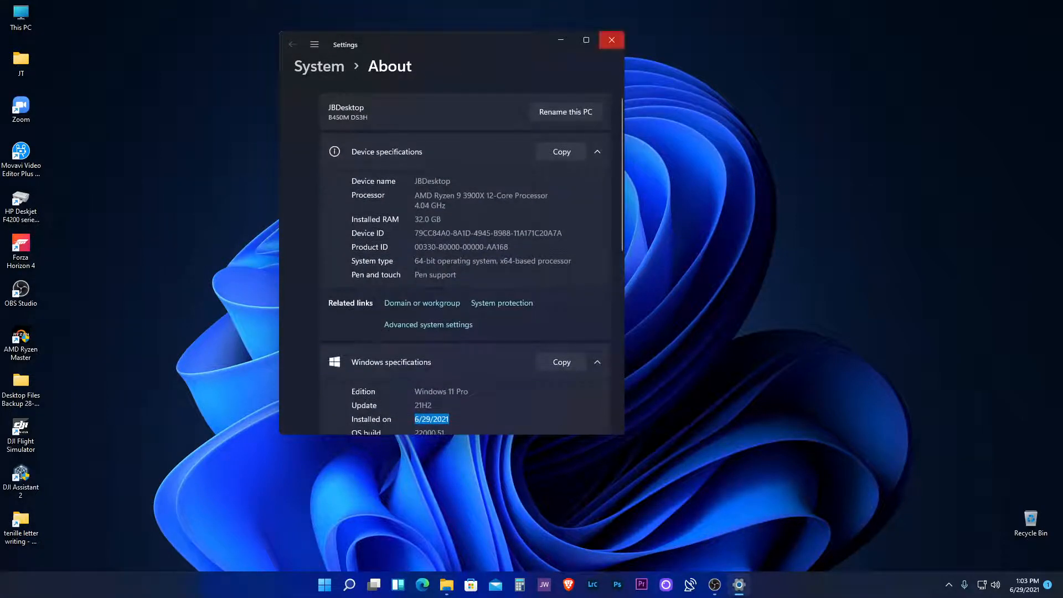
pyautogui.click(610, 40)
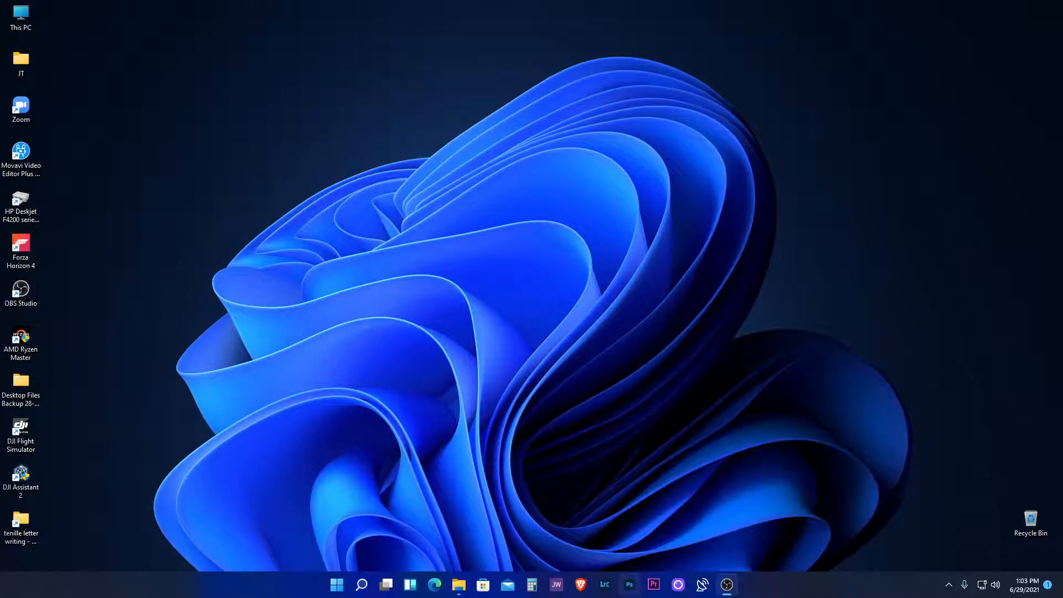
pyautogui.click(629, 585)
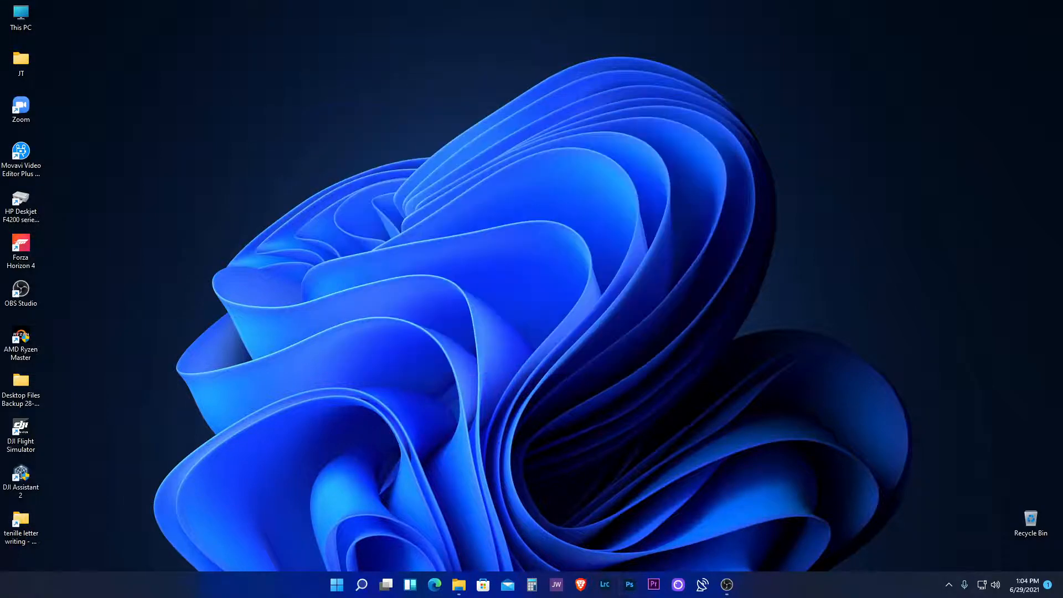
pyautogui.click(628, 584)
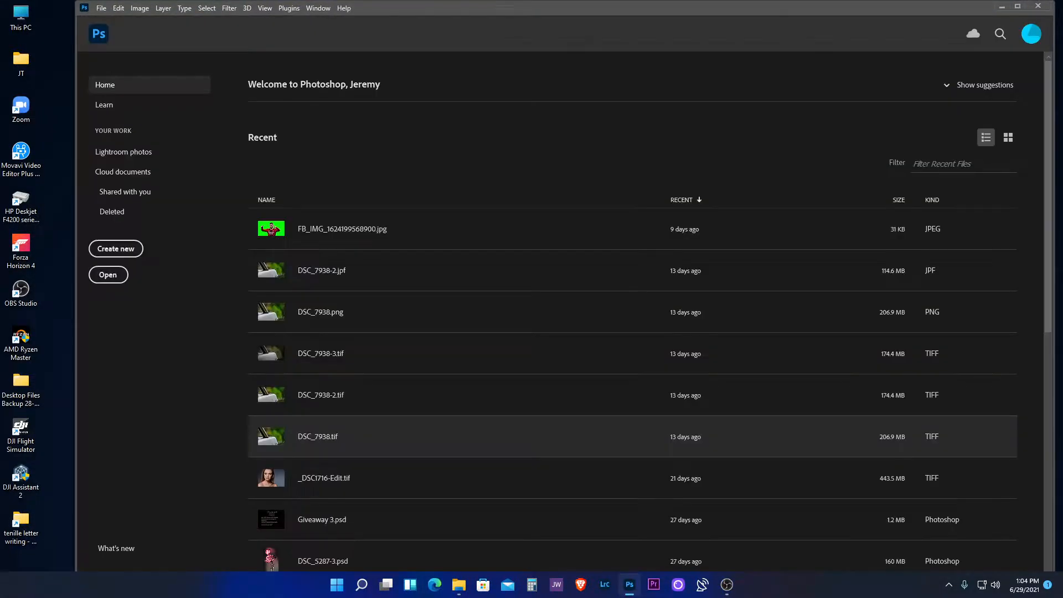
pyautogui.scroll(-3)
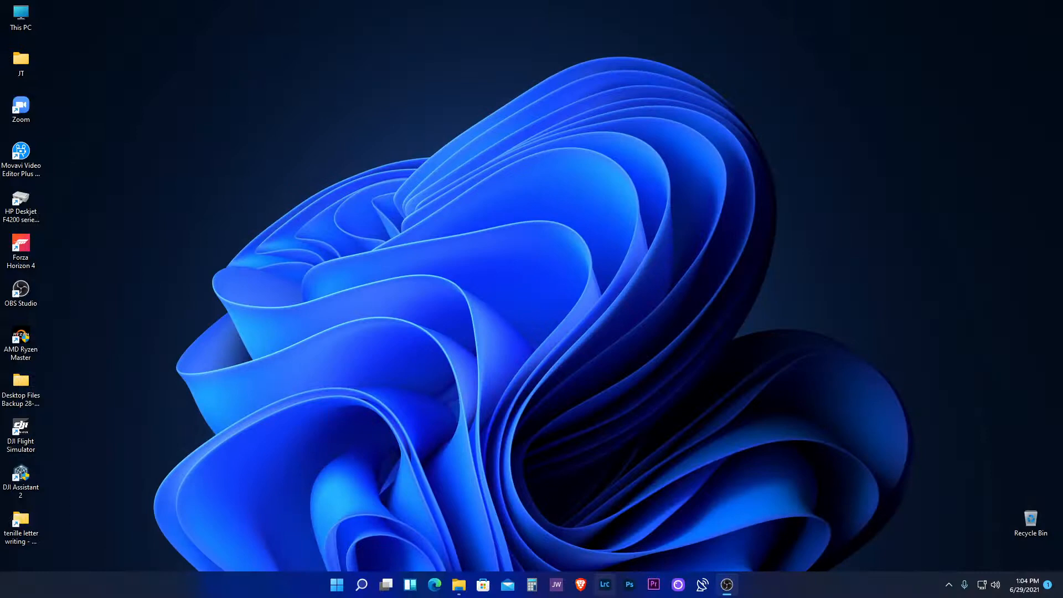
pyautogui.click(603, 585)
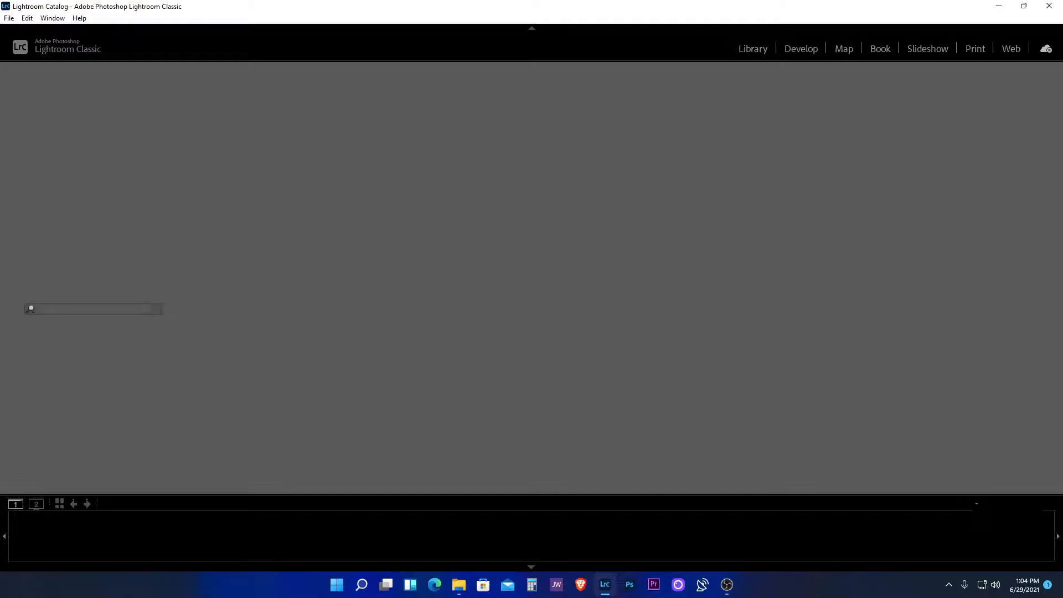
pyautogui.click(801, 48)
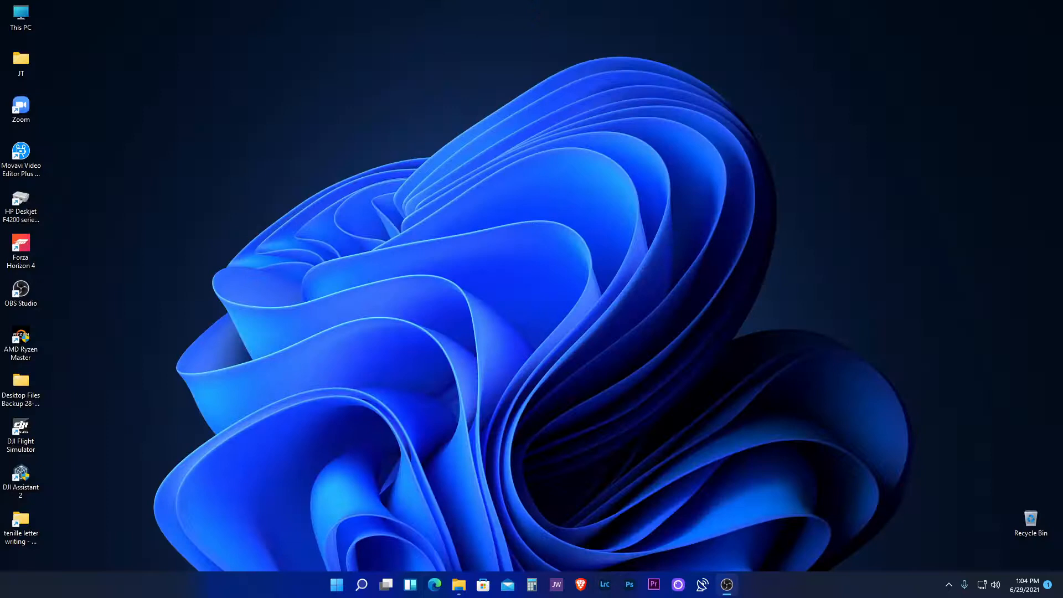
pyautogui.click(21, 339)
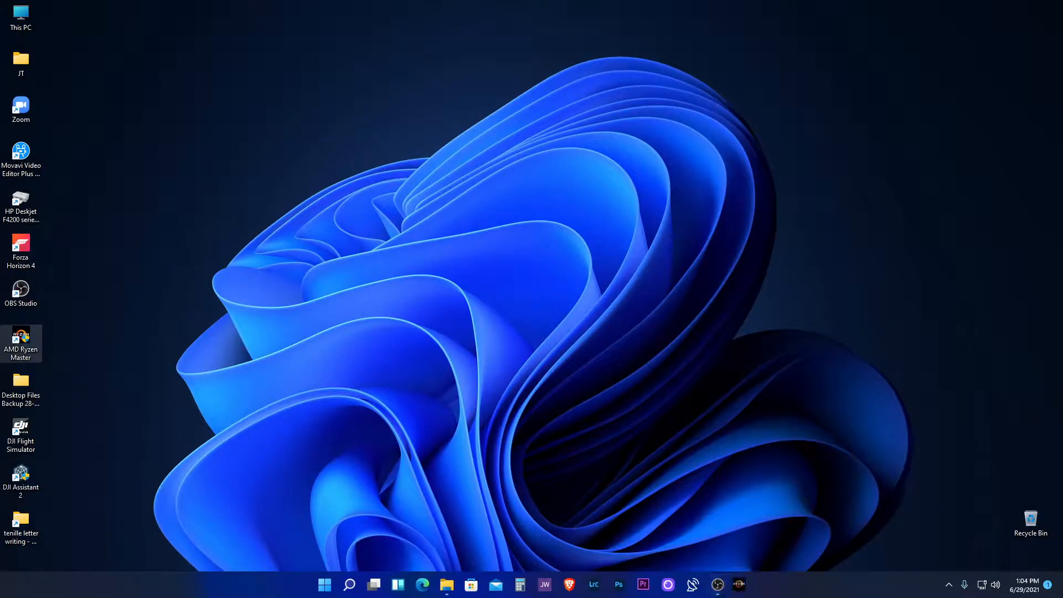
pyautogui.doubleClick(21, 338)
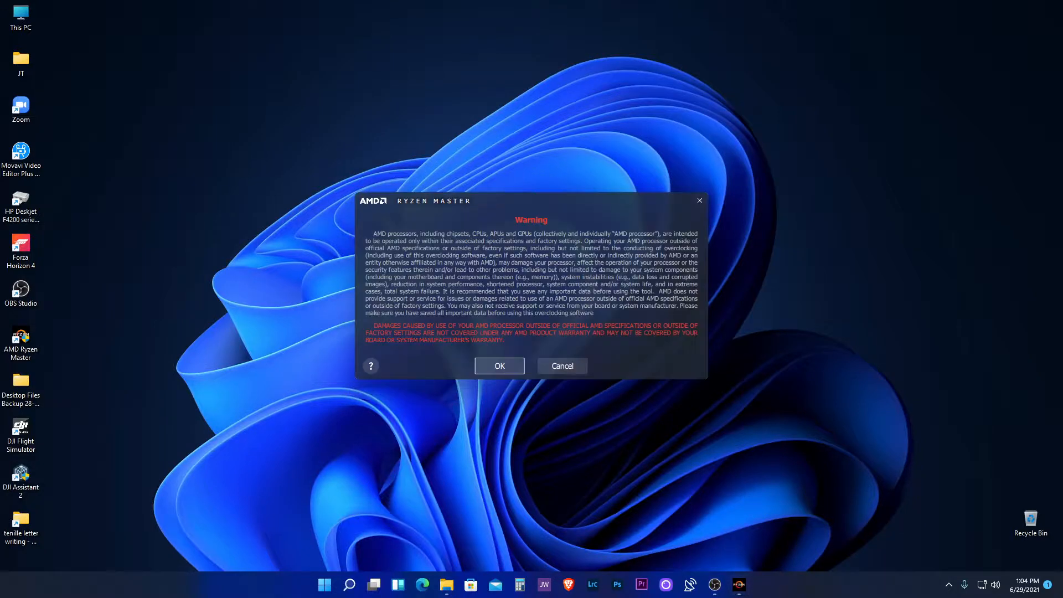
pyautogui.click(499, 365)
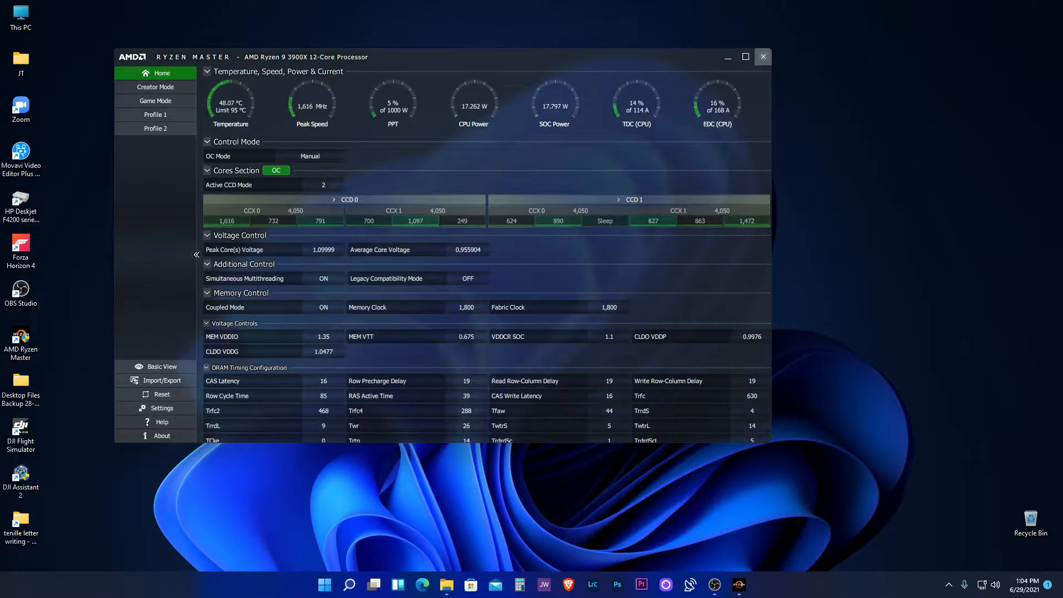
pyautogui.click(762, 57)
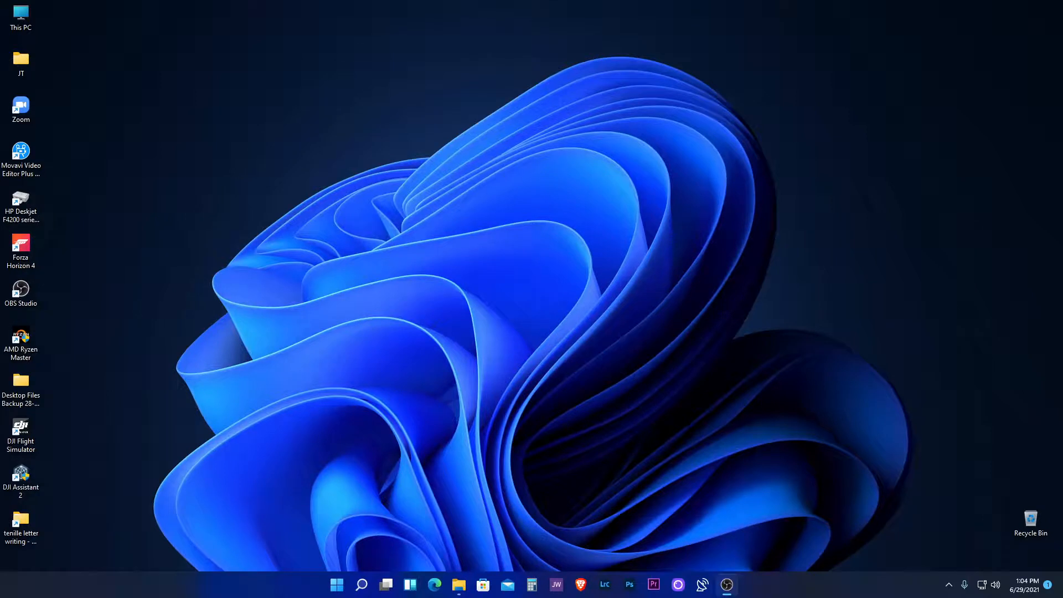
# Open and close Calculator, then expand the desktop context menu via Show more options.
pyautogui.click(532, 585)
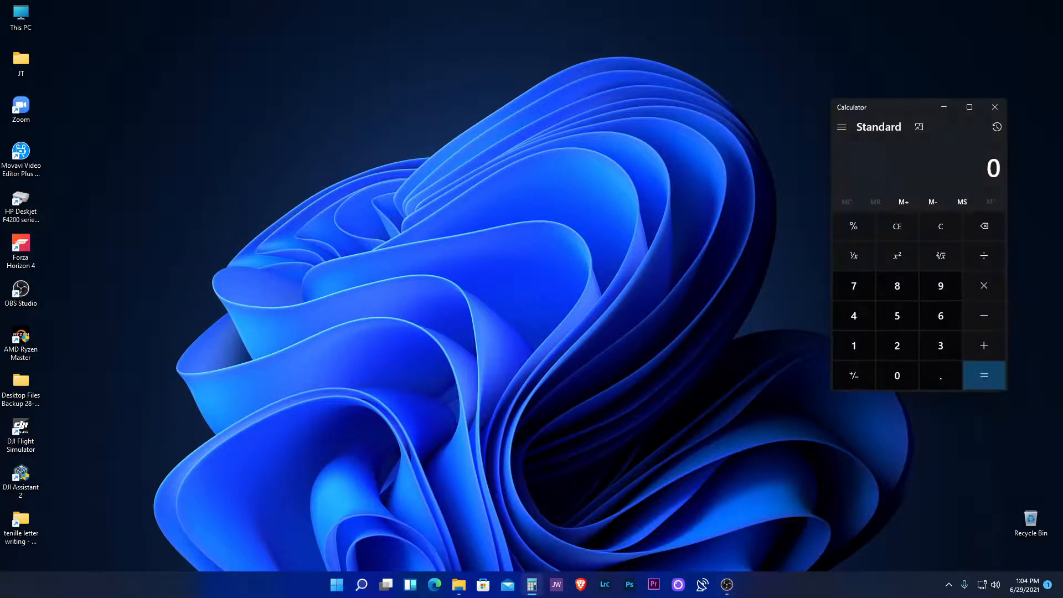
pyautogui.click(994, 107)
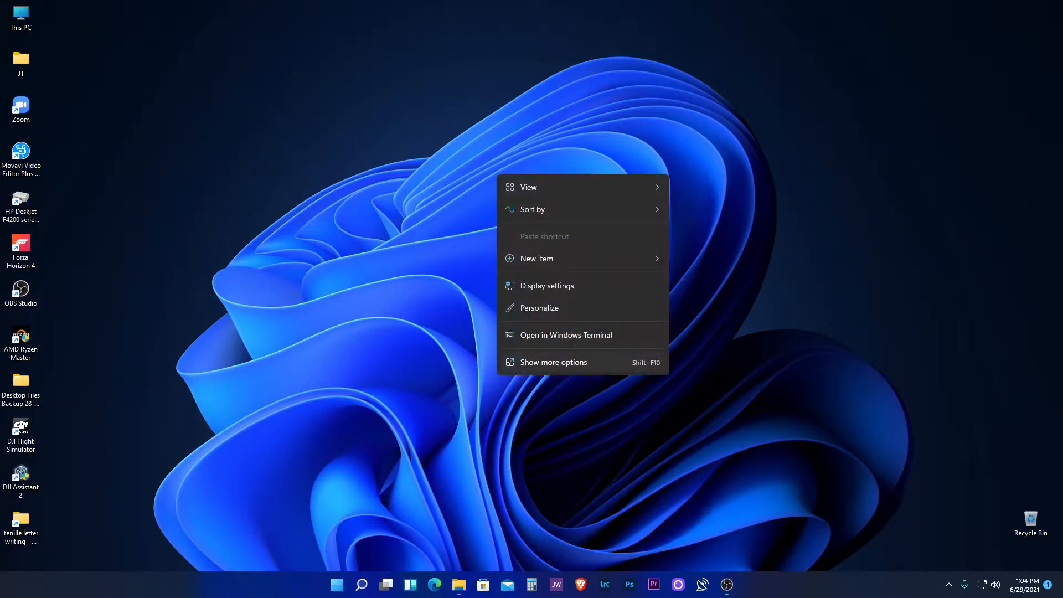
pyautogui.click(553, 362)
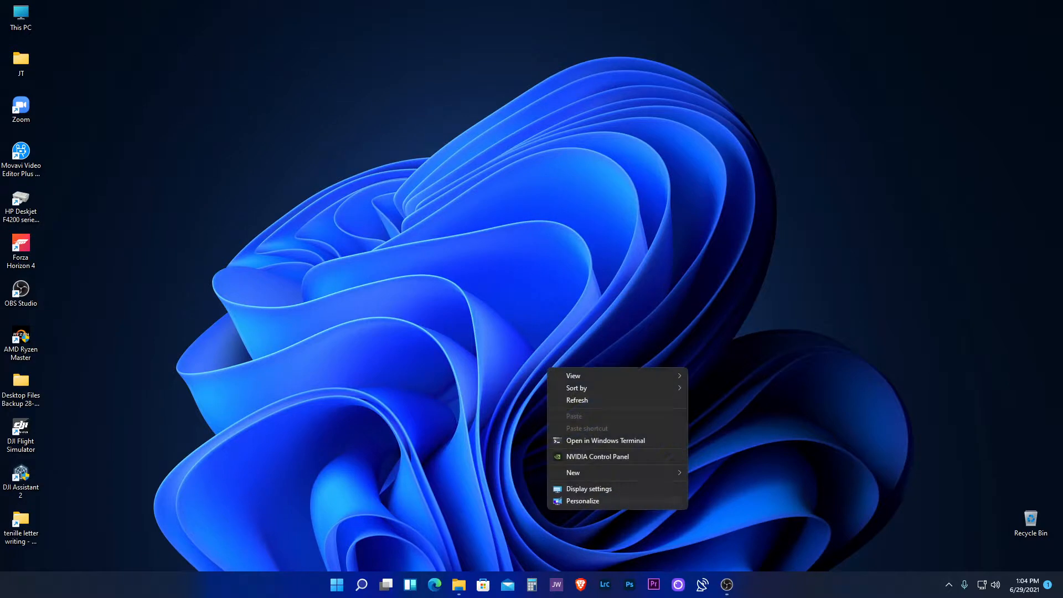